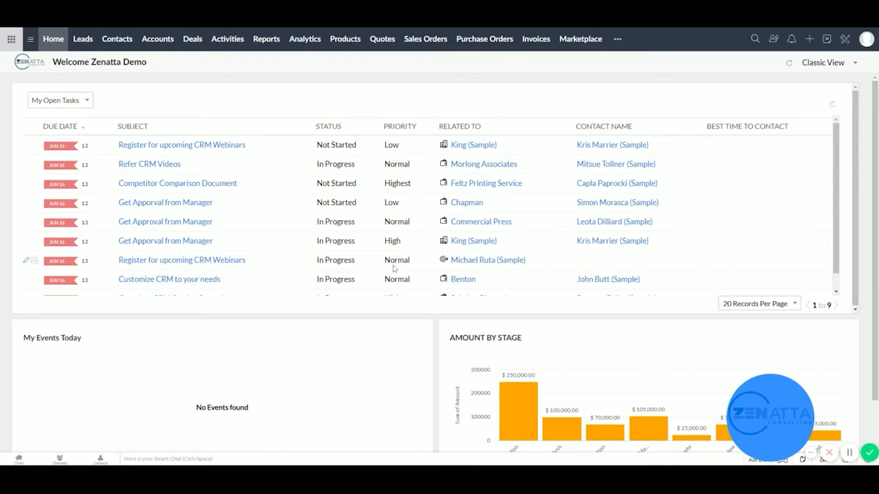
mouse_move(282, 92)
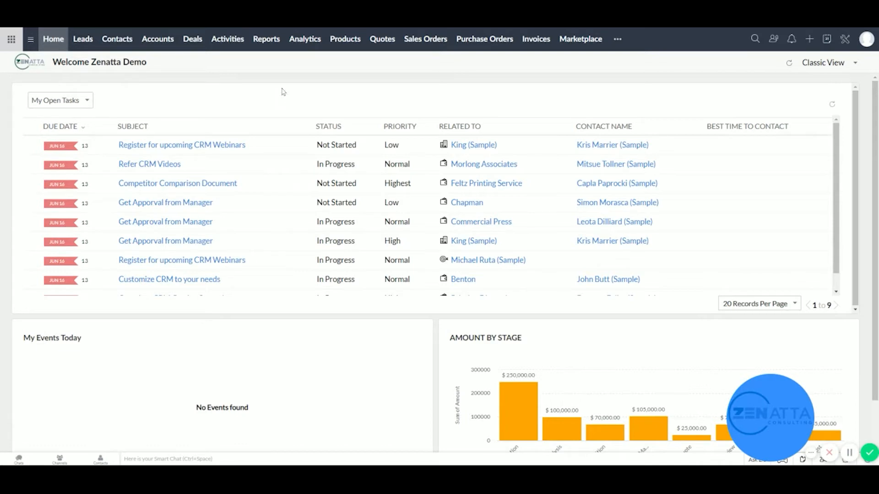
mouse_move(152, 77)
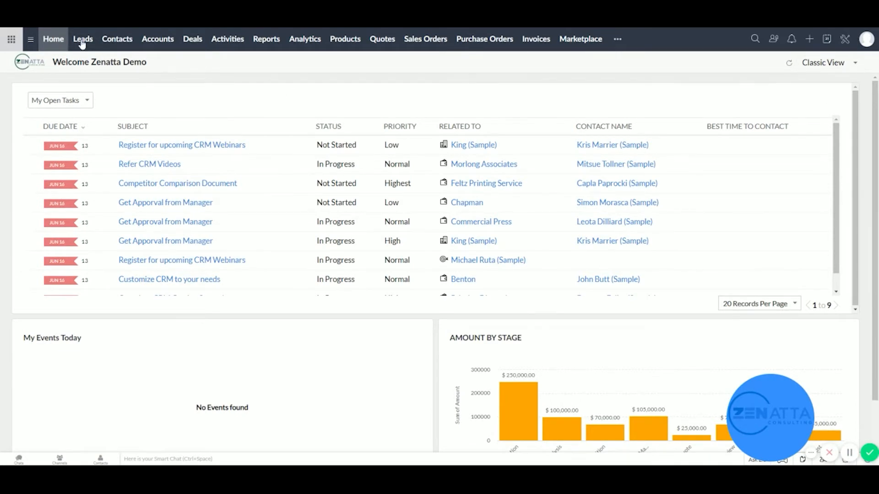
- Open the James Merced (Sample) lead record from the Leads list
click(83, 39)
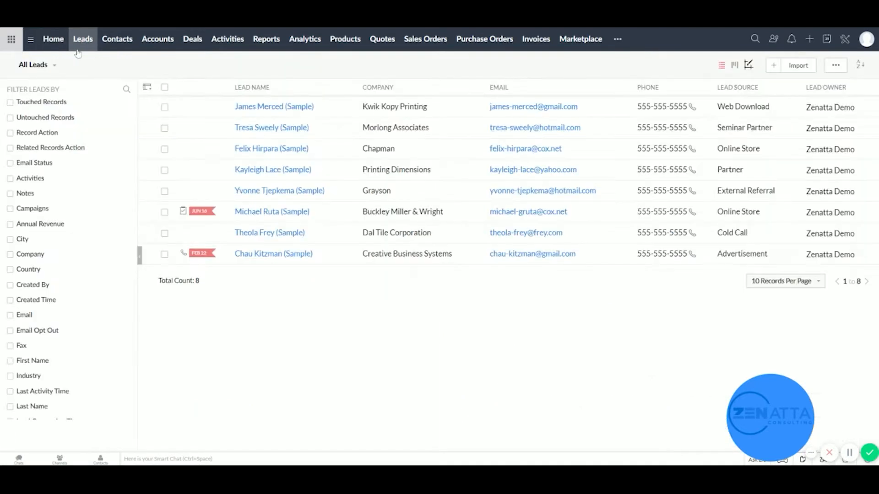
mouse_move(129, 53)
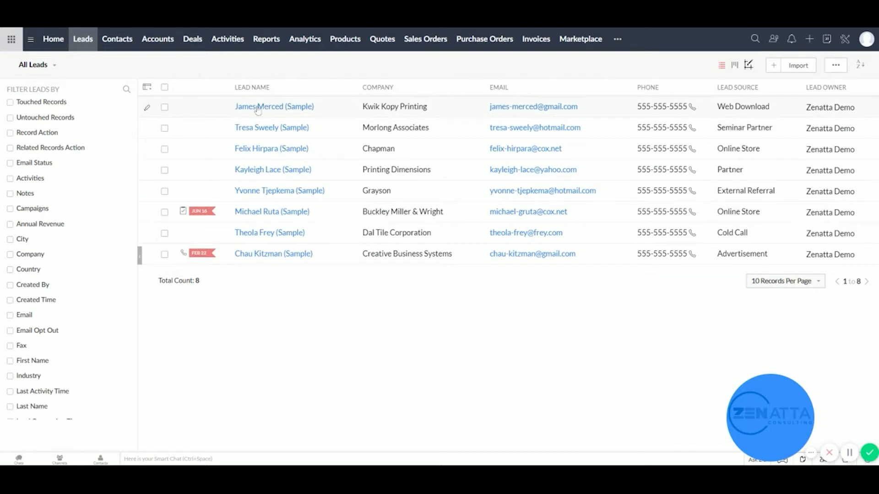
click(274, 106)
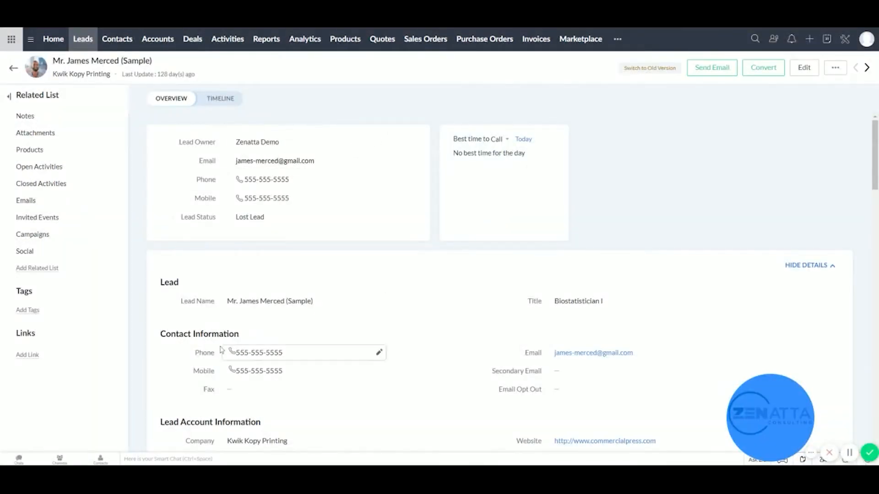
mouse_move(667, 209)
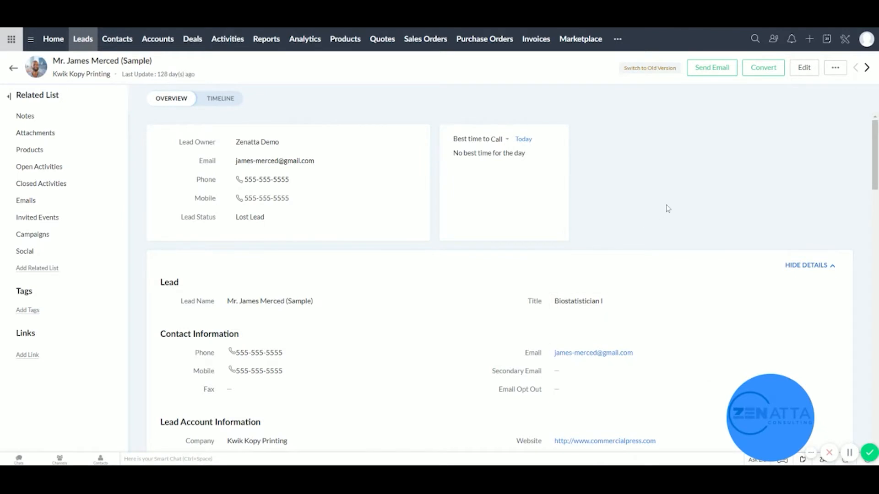
mouse_move(747, 126)
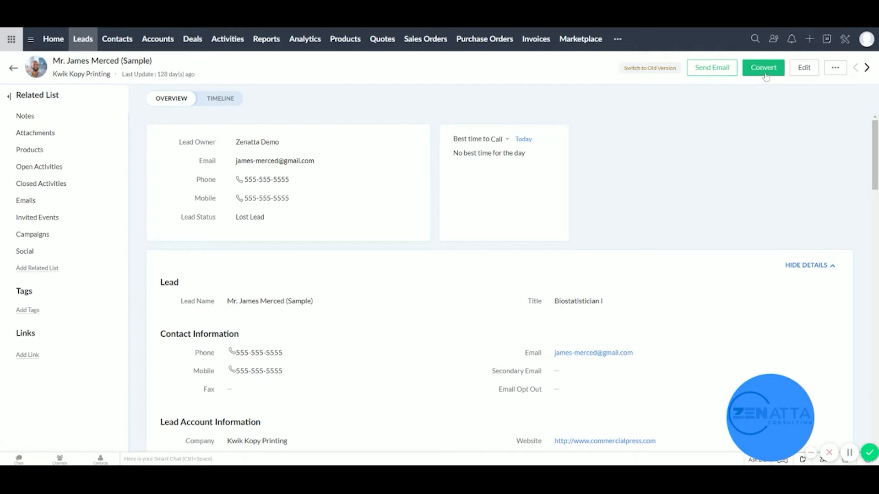
click(763, 68)
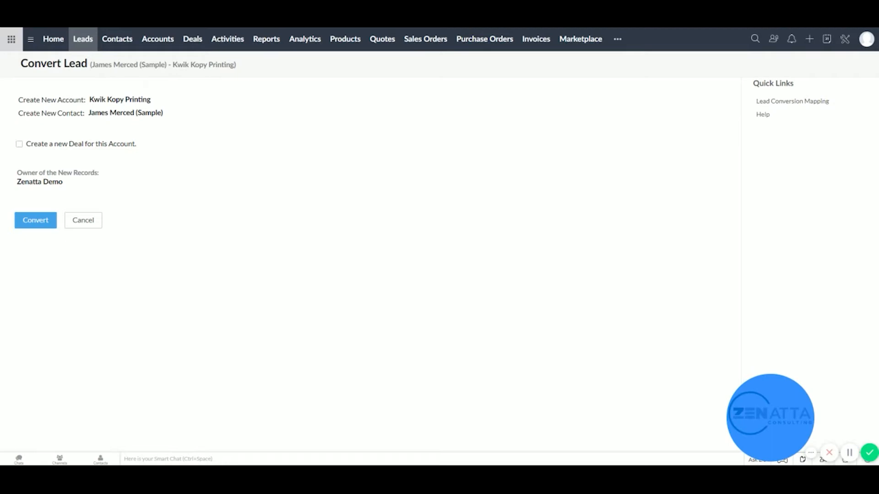
mouse_move(62, 134)
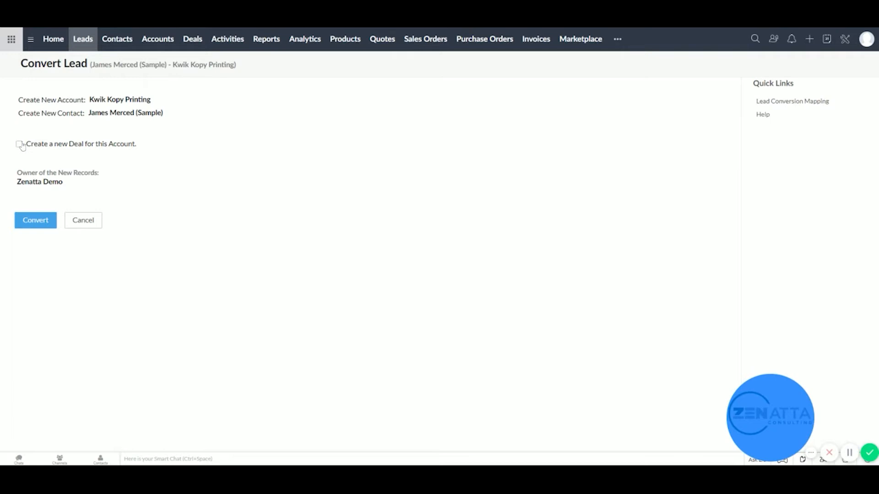
- Add a new deal: amount 1000, name 'Kwik Kopy Printing - SOW 1', closing Jul 9, 2020
click(19, 144)
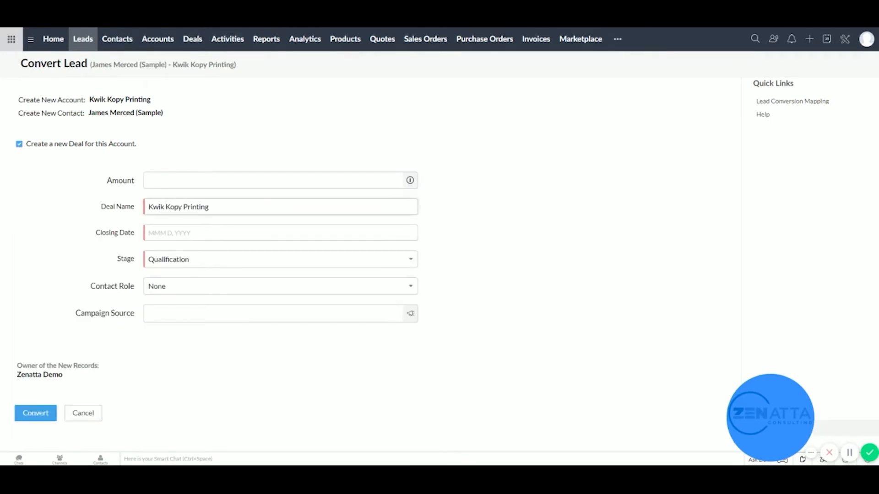
click(279, 181)
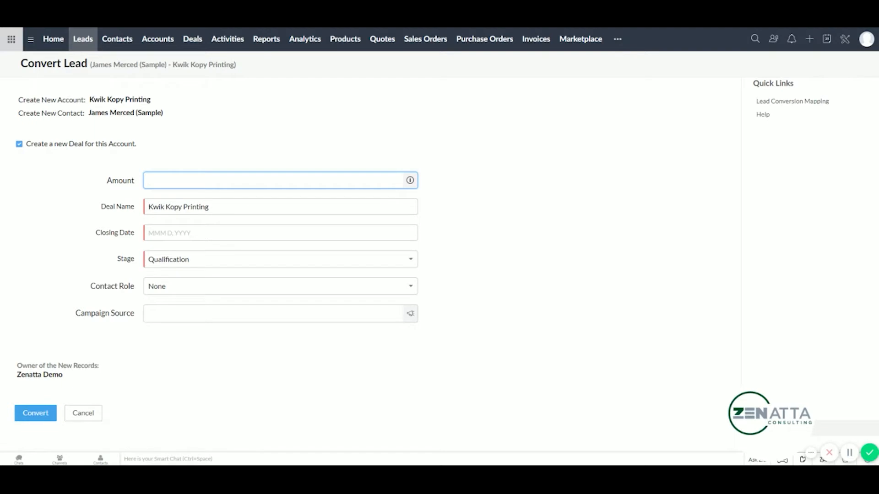
click(275, 180)
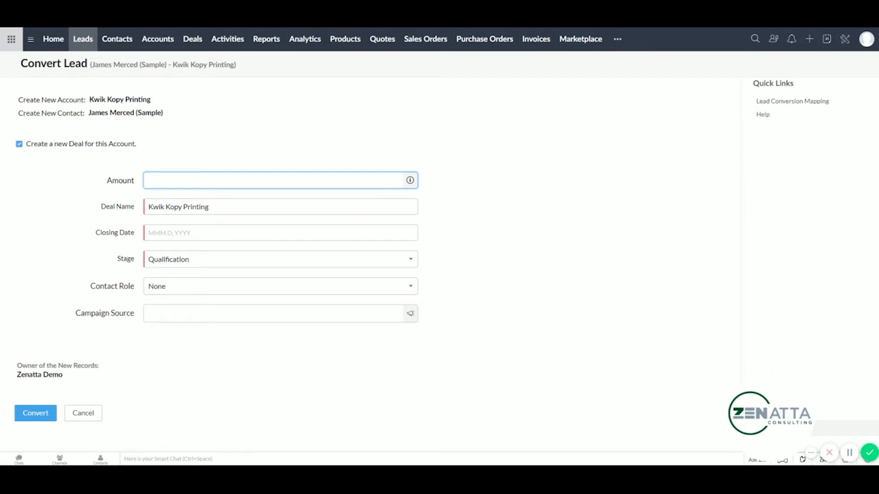
text(1000)
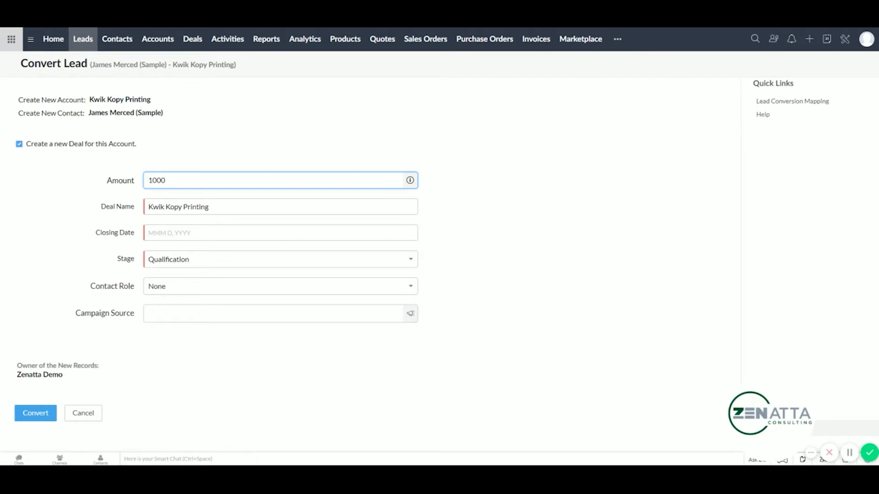
click(280, 207)
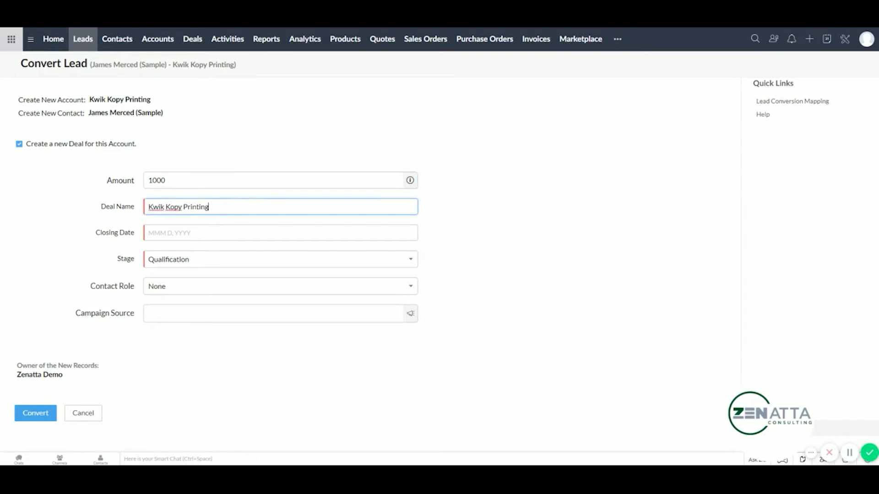
text(- SOW)
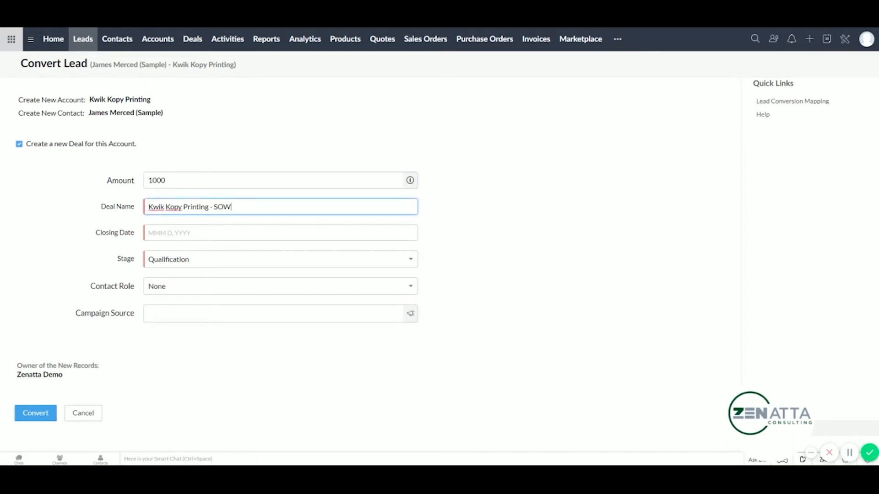
text(1)
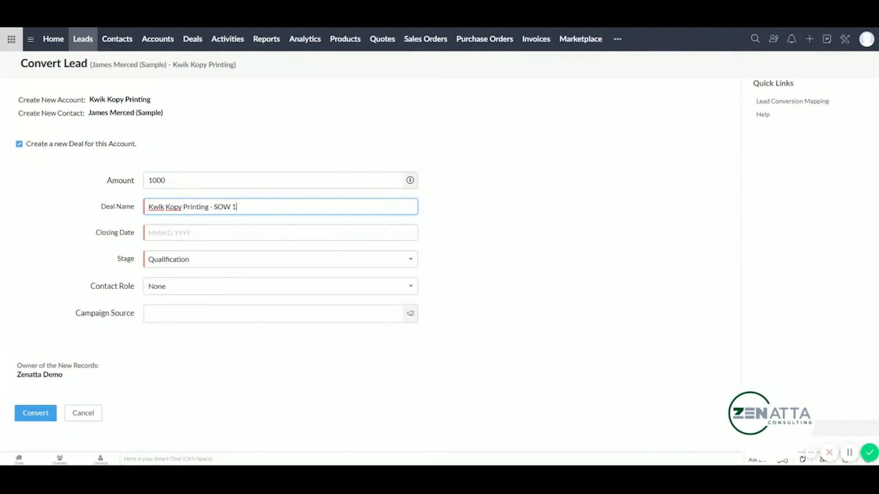
click(279, 233)
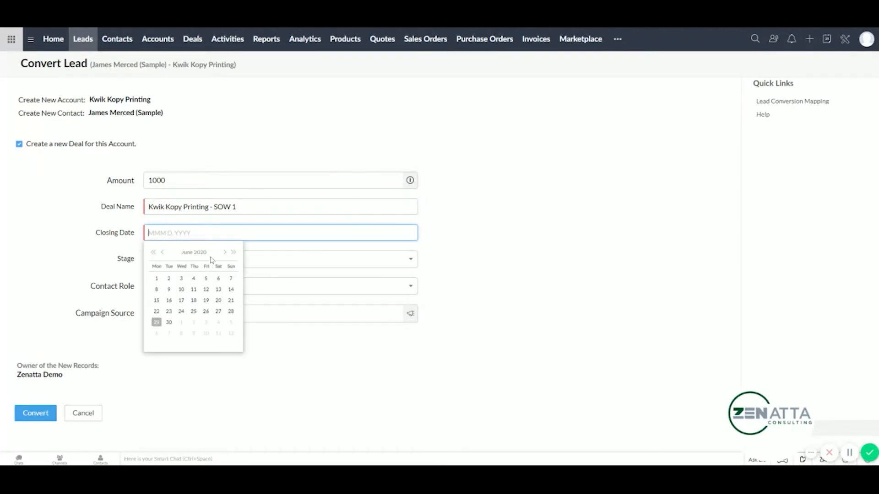
click(225, 252)
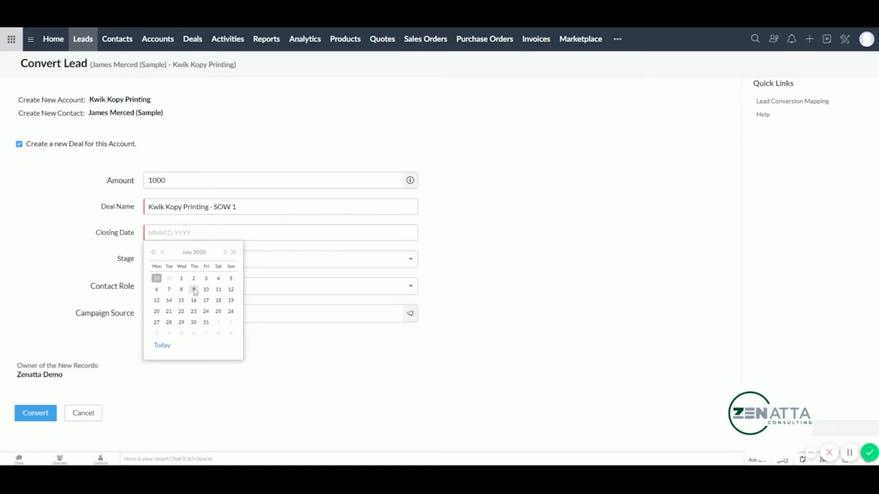
click(194, 289)
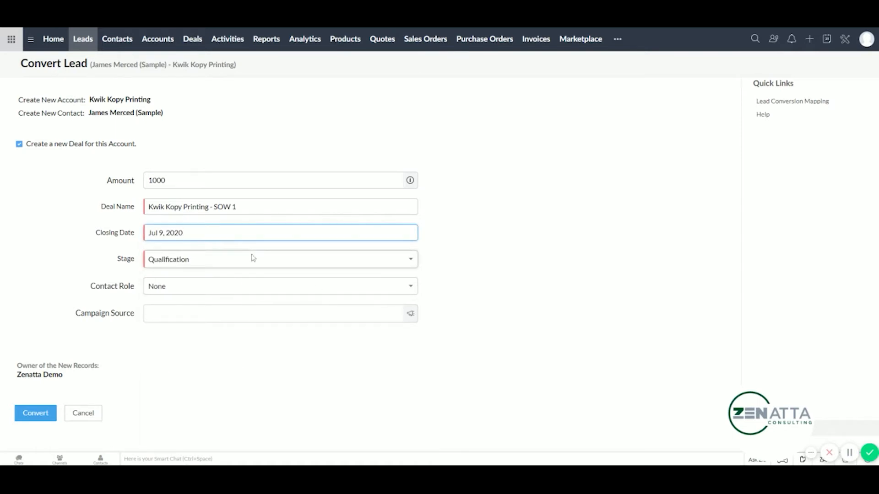
mouse_move(235, 267)
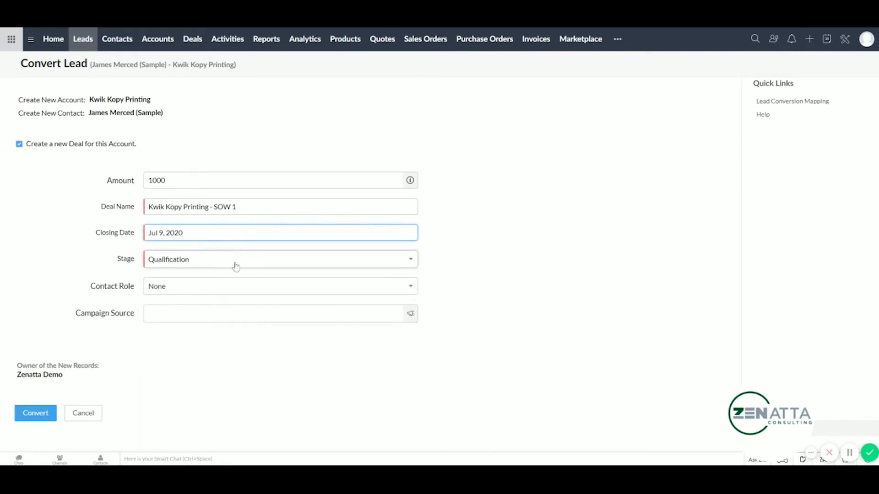
- Set the deal's Stage to Closed Won in the conversion form
click(279, 260)
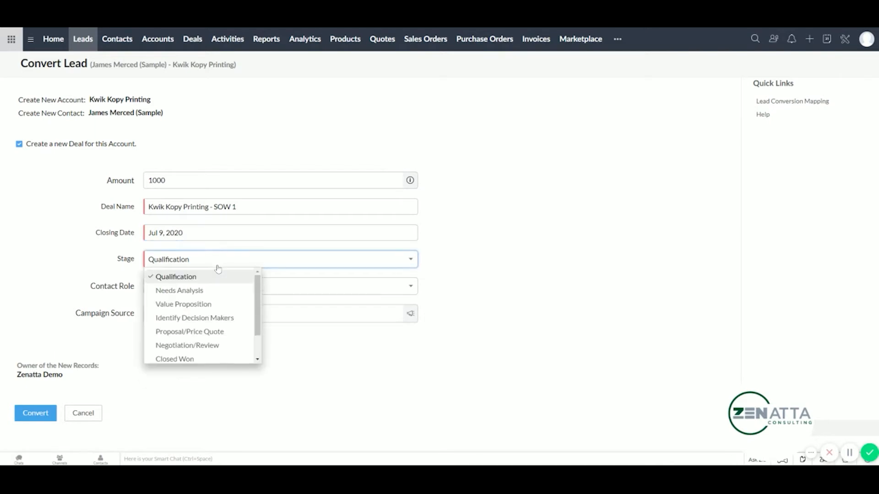
mouse_move(192, 364)
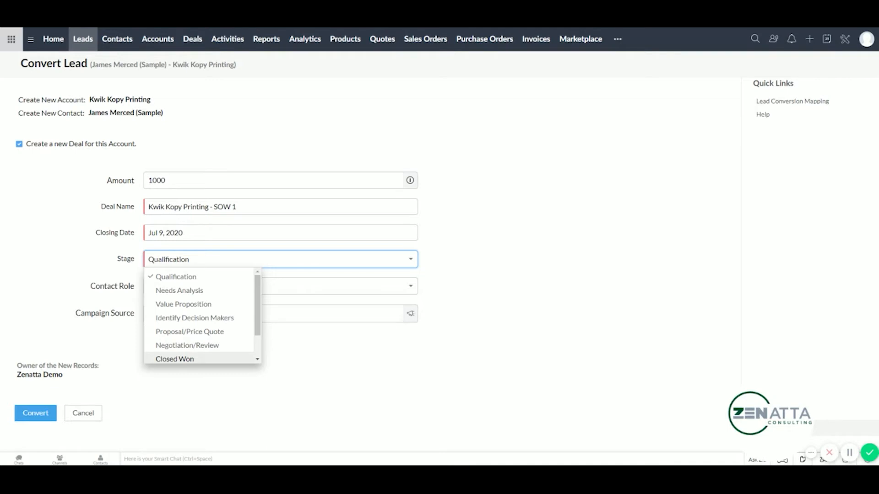
mouse_move(253, 318)
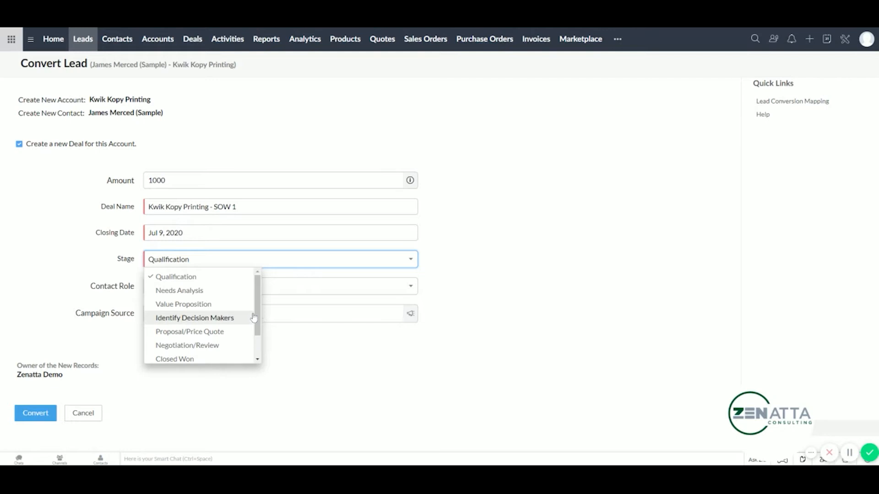
scroll(down, 3)
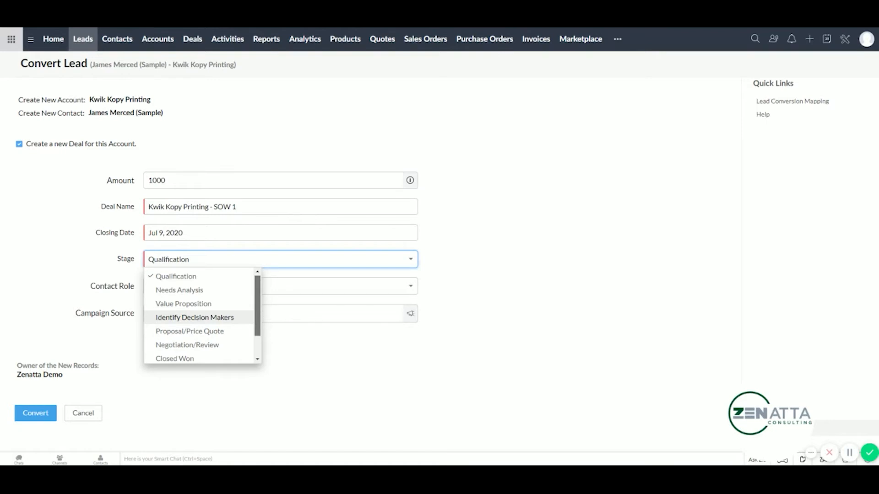
scroll(down, 3)
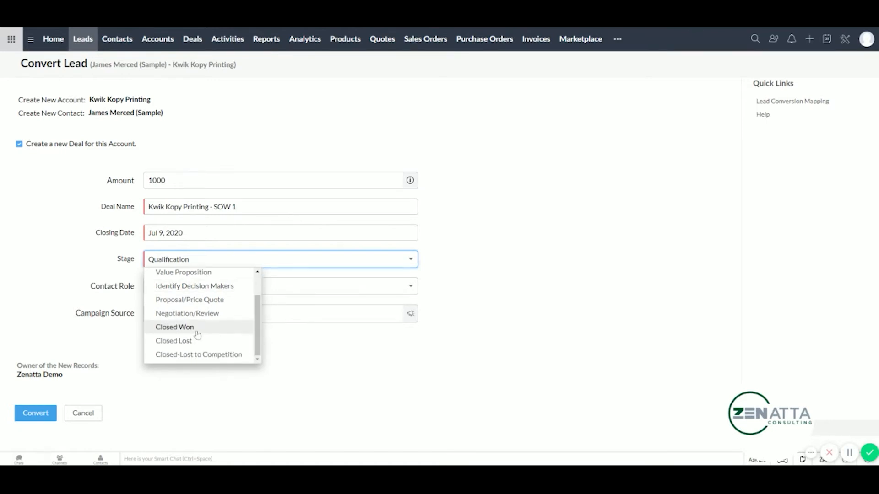
click(174, 326)
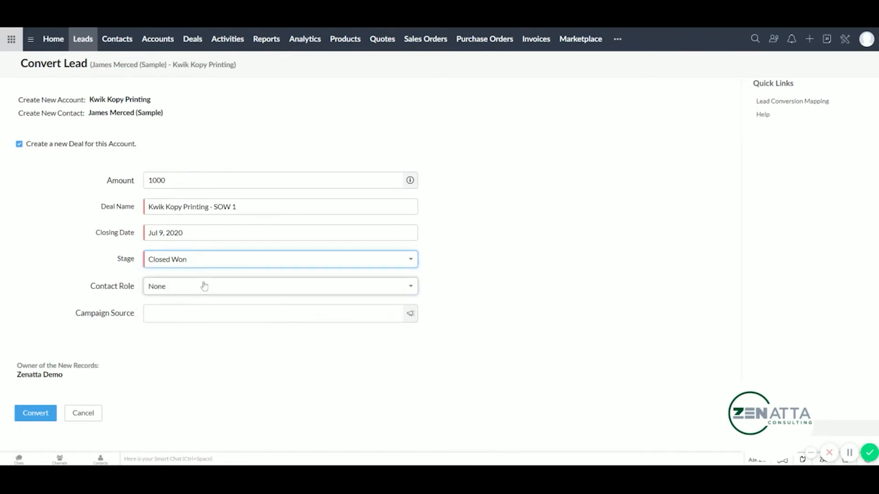
click(206, 286)
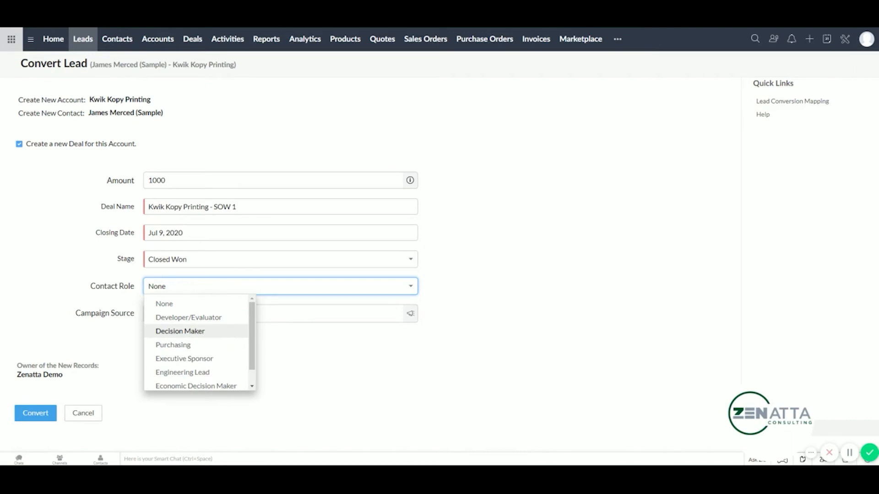
- Choose Decision Maker as the contact role and leave Campaign Source blank
click(179, 331)
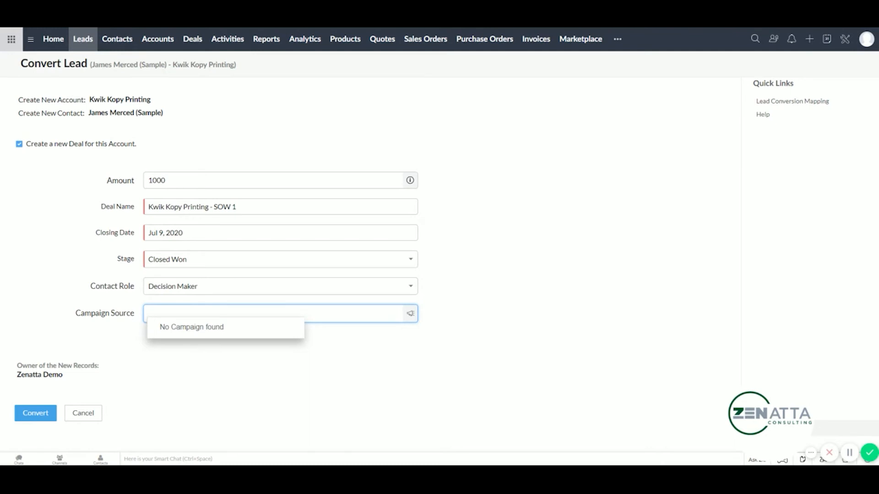
mouse_move(181, 379)
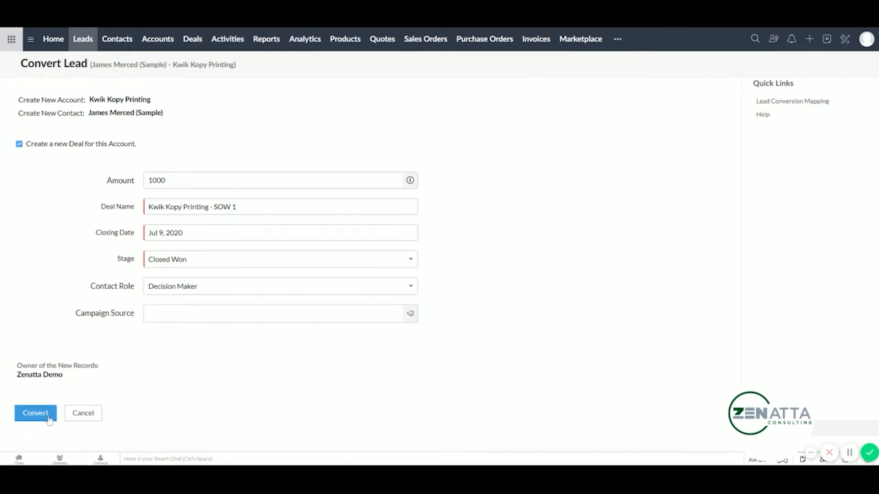
- Convert the lead, creating the Kwik Kopy Printing account, contact and SOW 1 deal
click(35, 414)
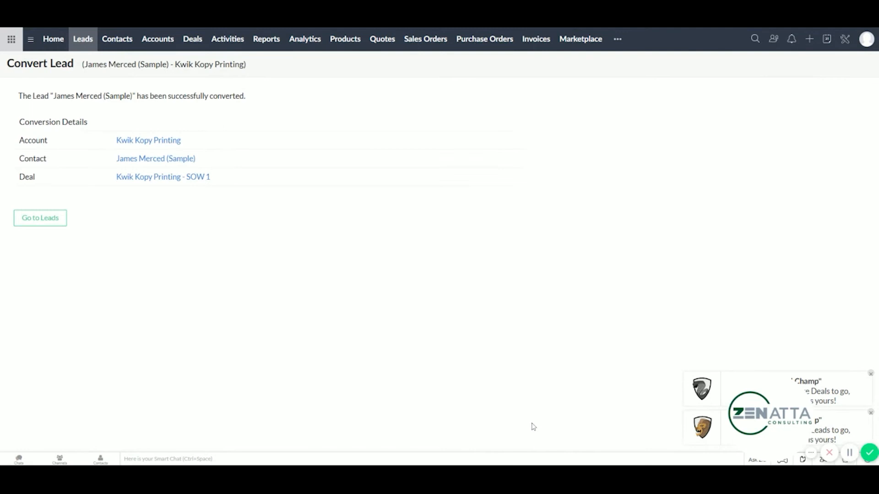
mouse_move(272, 195)
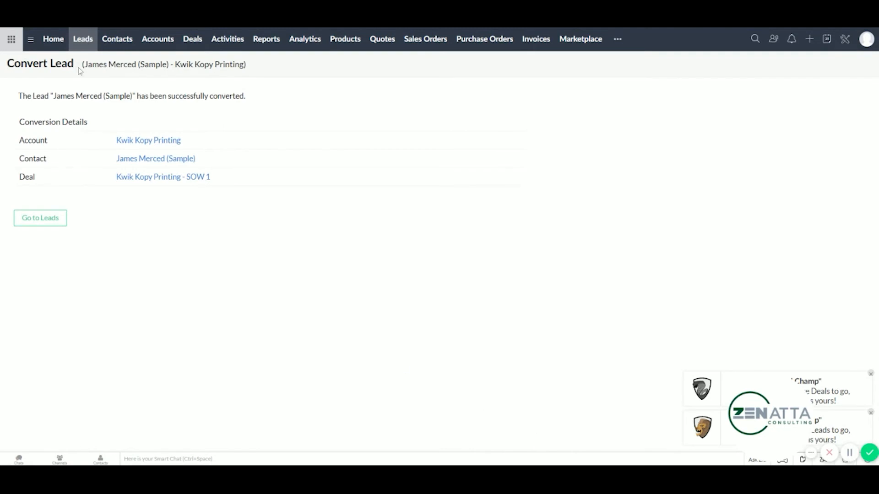
mouse_move(104, 147)
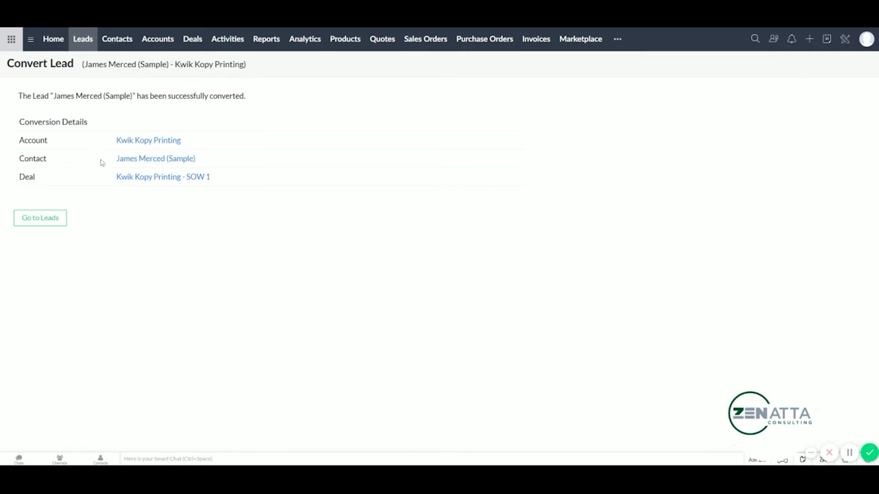
mouse_move(129, 162)
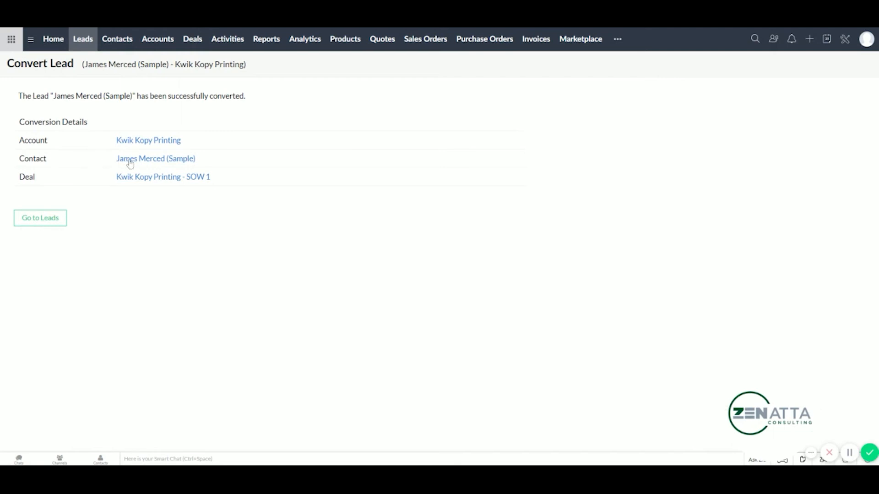
mouse_move(55, 179)
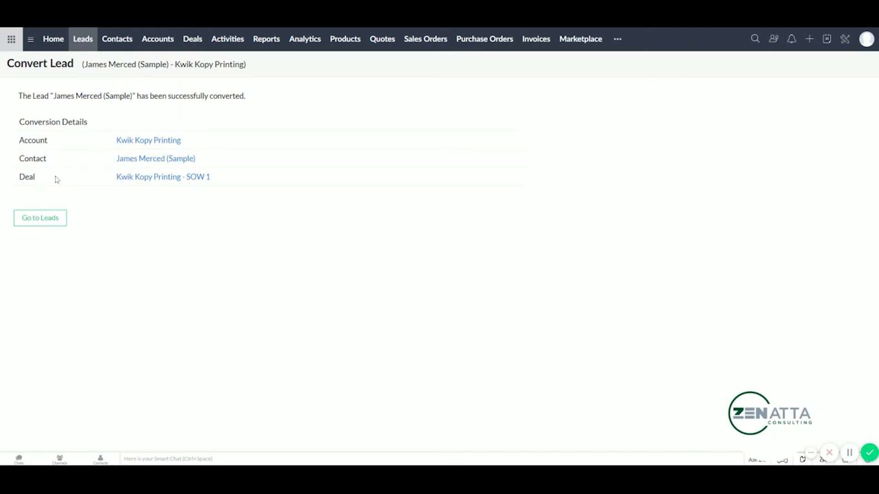
mouse_move(137, 184)
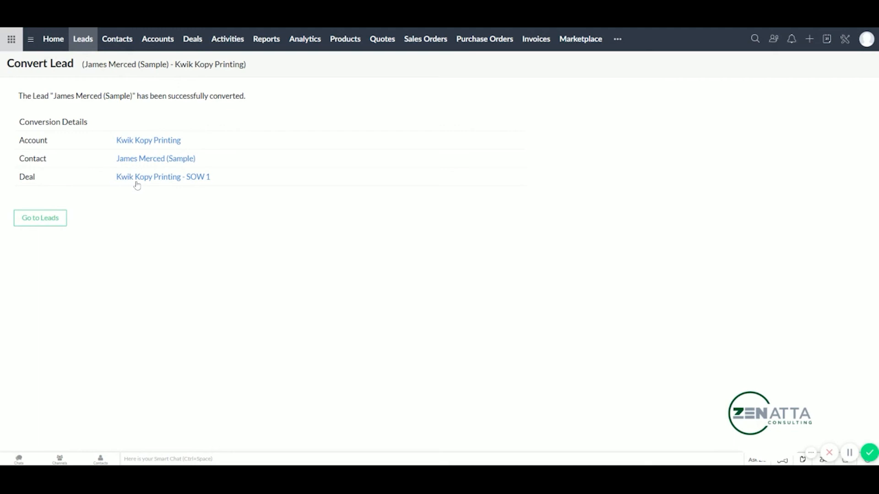
mouse_move(82, 43)
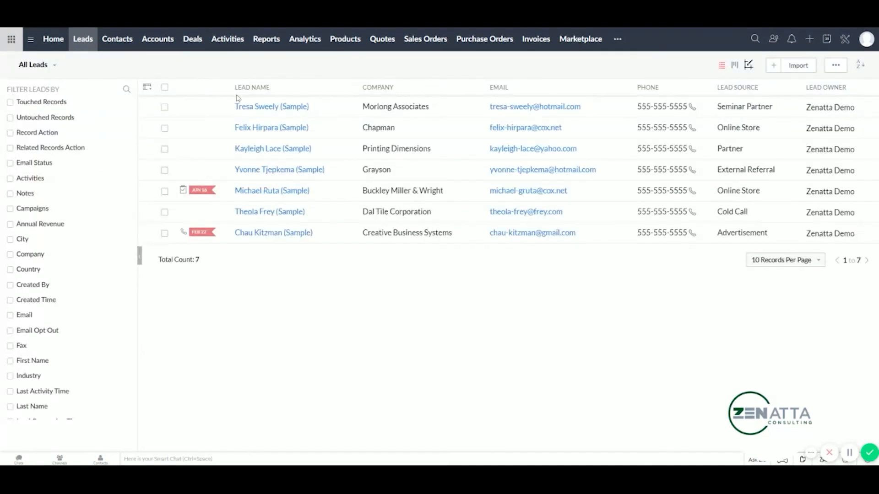
mouse_move(117, 45)
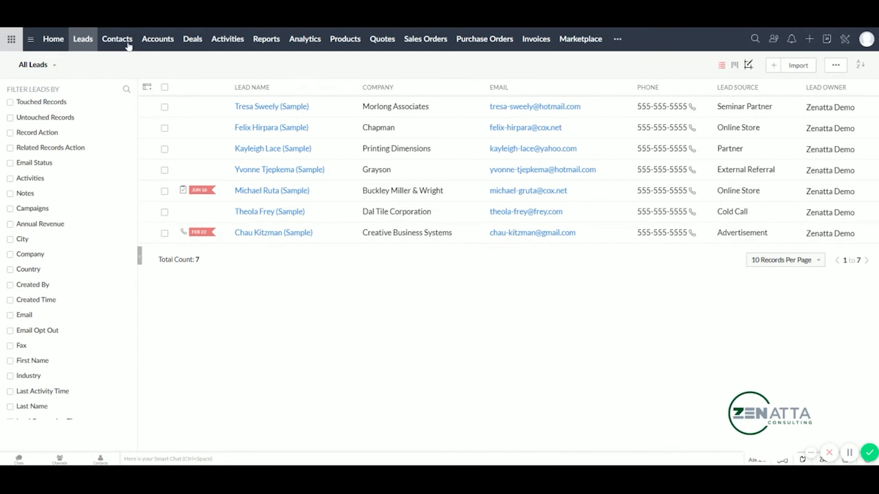
- Check the Contacts, Accounts and Deals lists for the new records, ending on Accounts
click(117, 39)
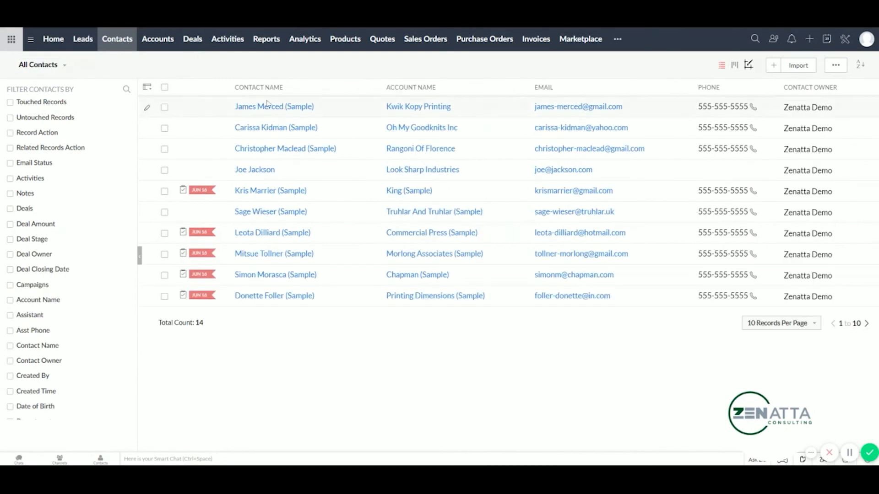
mouse_move(279, 111)
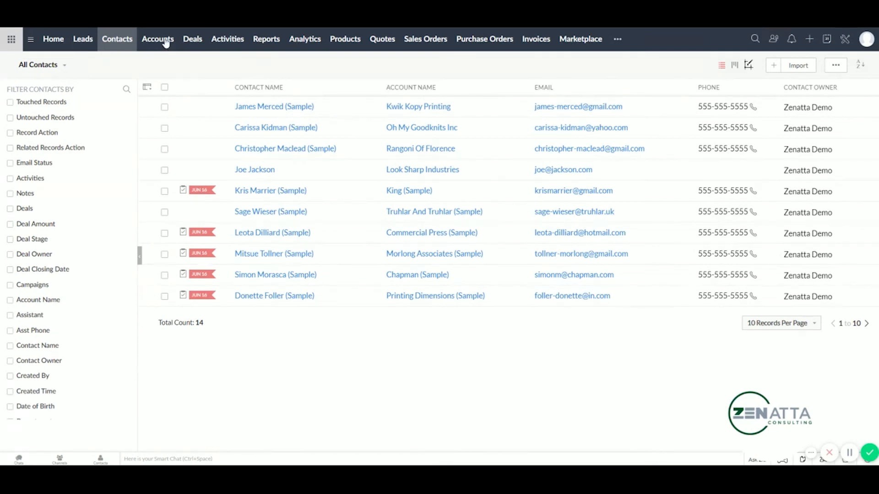
click(157, 39)
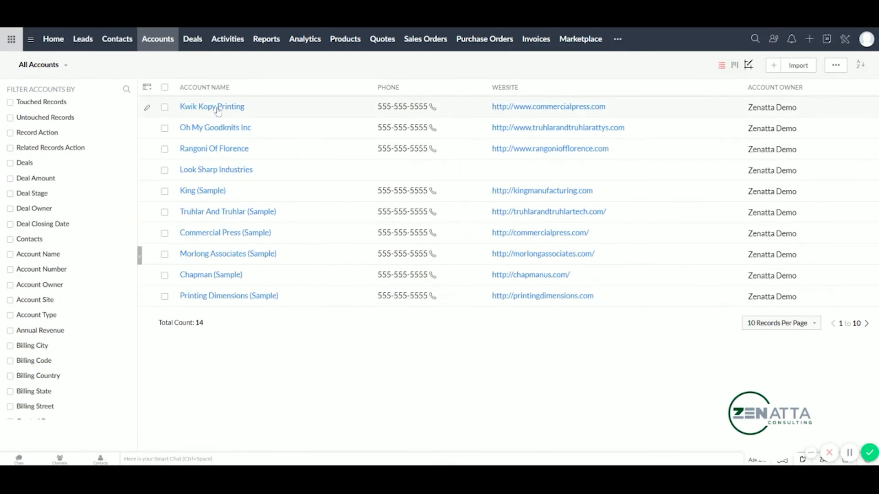
mouse_move(199, 45)
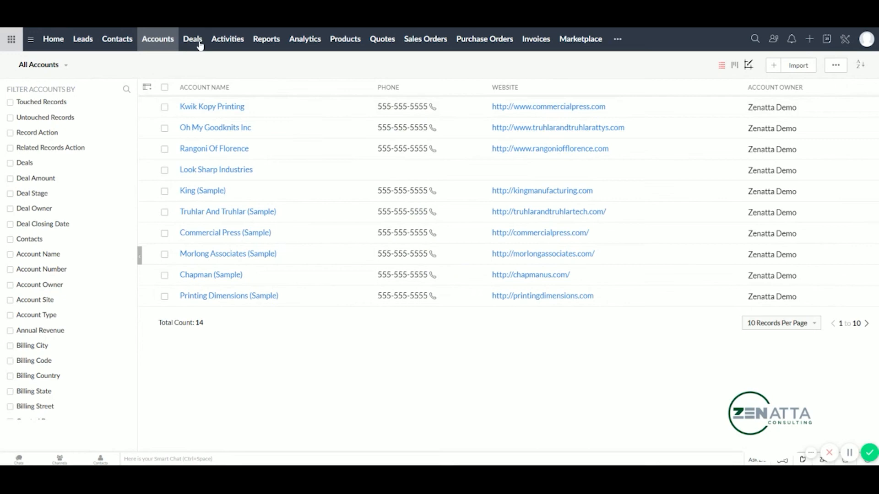
click(193, 39)
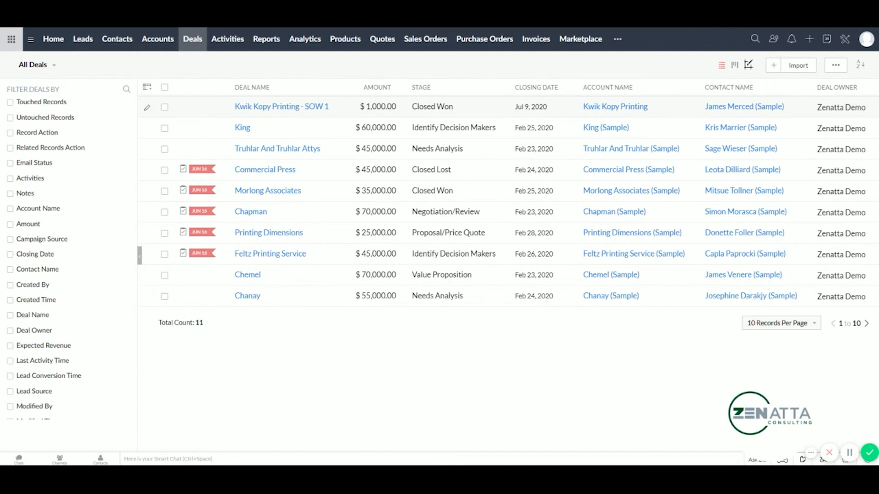
click(157, 39)
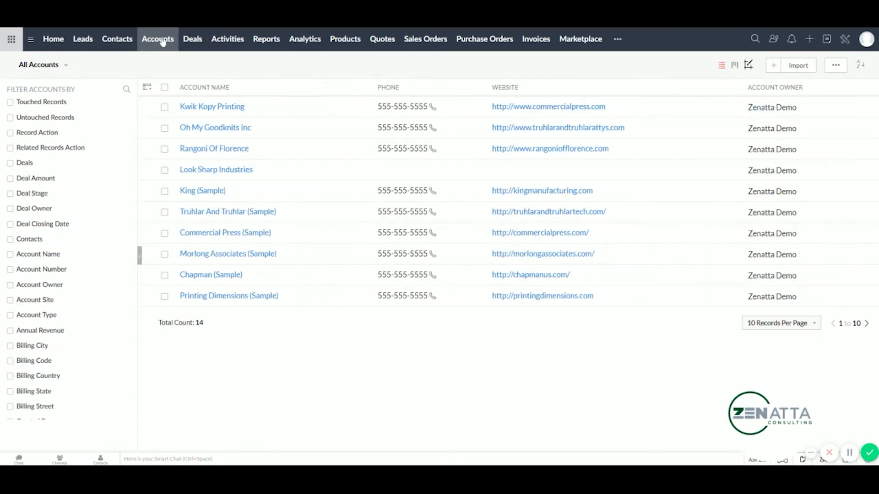
- Open the Kwik Kopy Printing account and view its linked deals
click(212, 106)
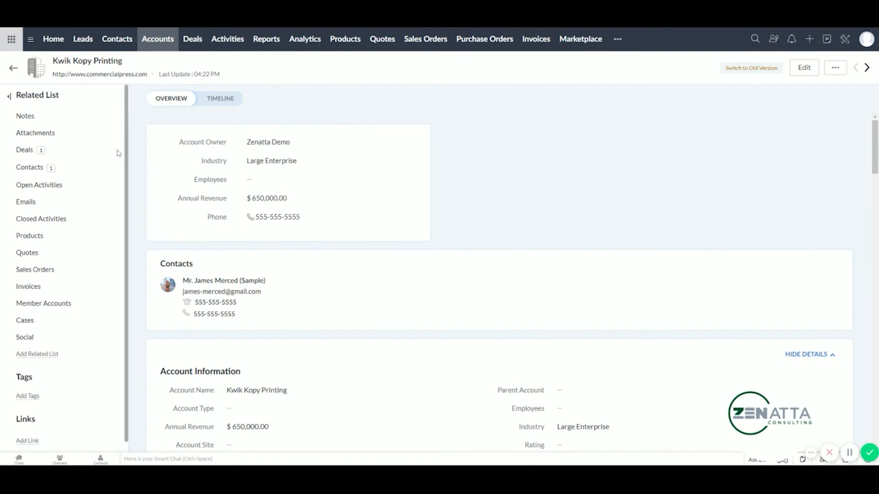
click(24, 150)
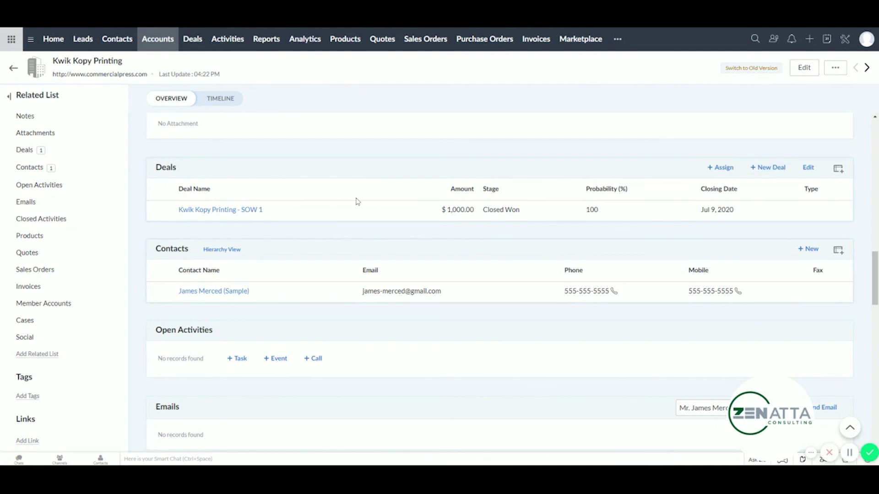
mouse_move(795, 188)
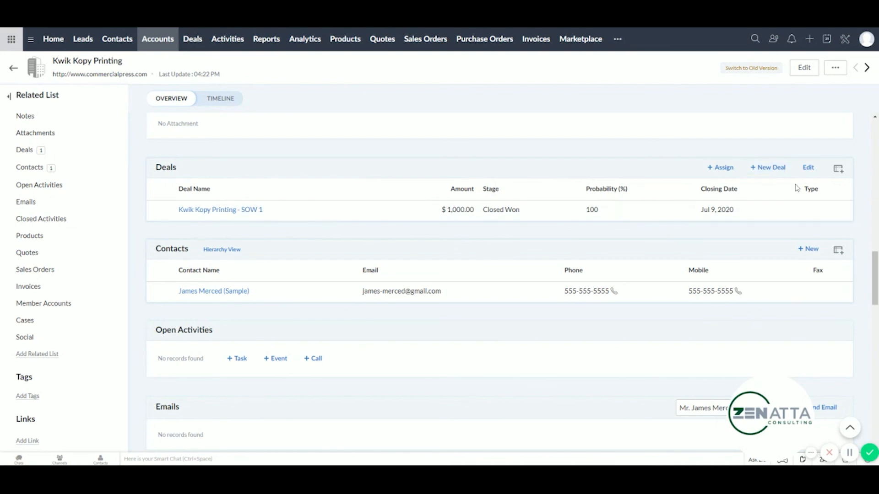
mouse_move(771, 172)
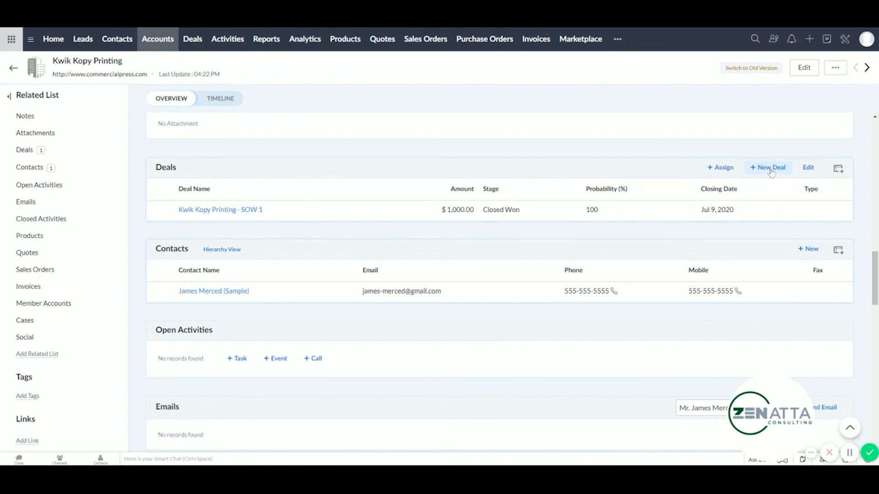